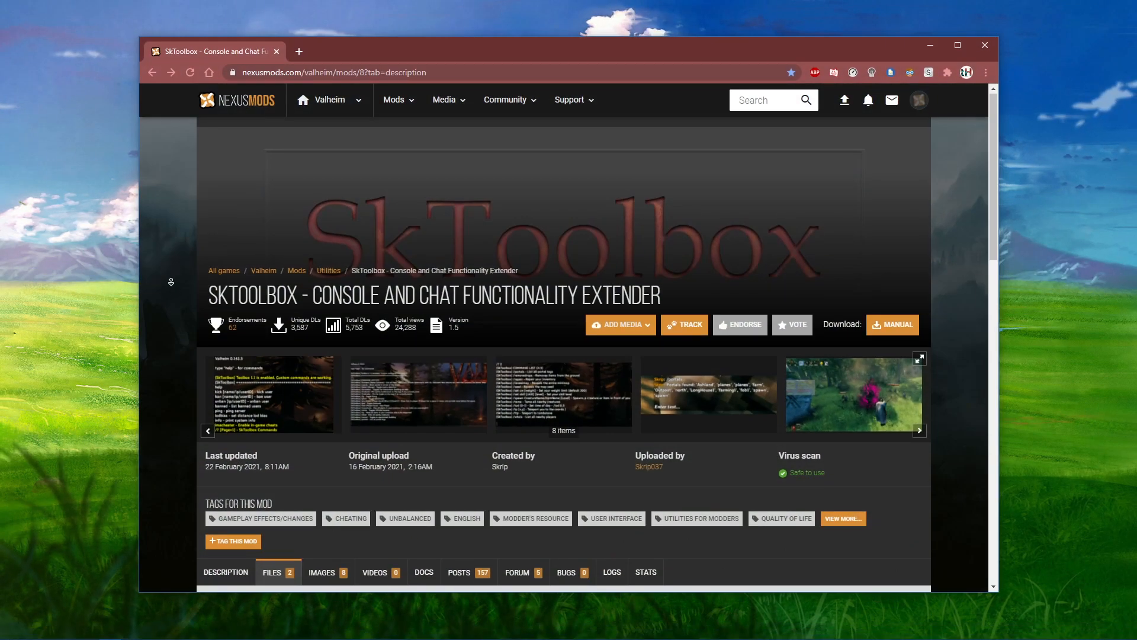
# - Download SkToolbox's BepInEx Preloaded main file from the Nexus Mods Files section
pyautogui.click(271, 572)
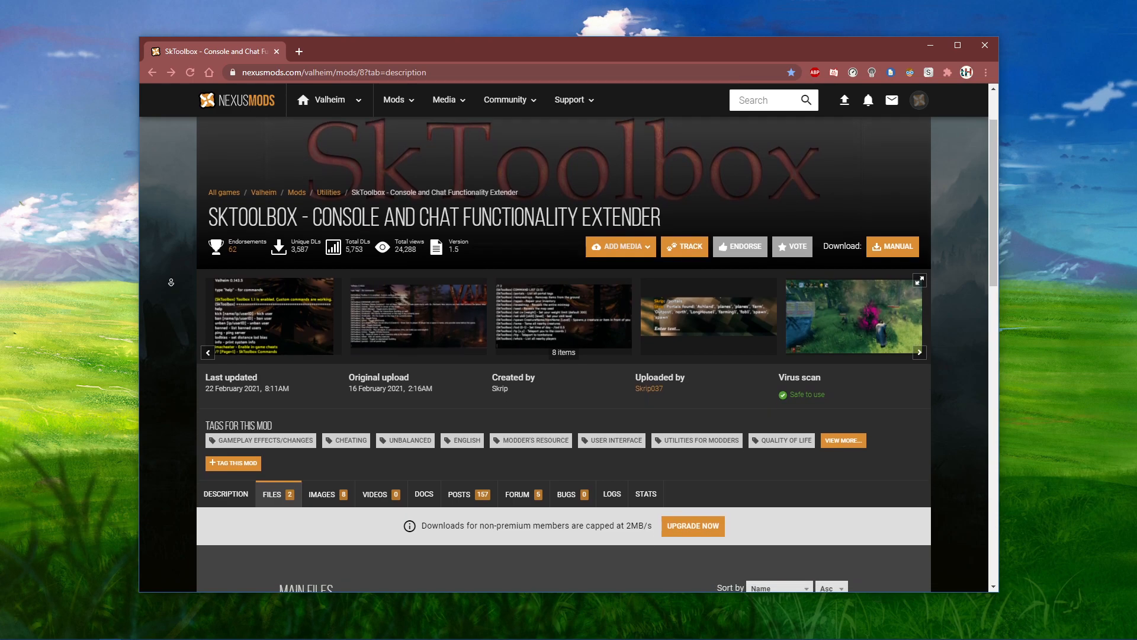
pyautogui.scroll(-3)
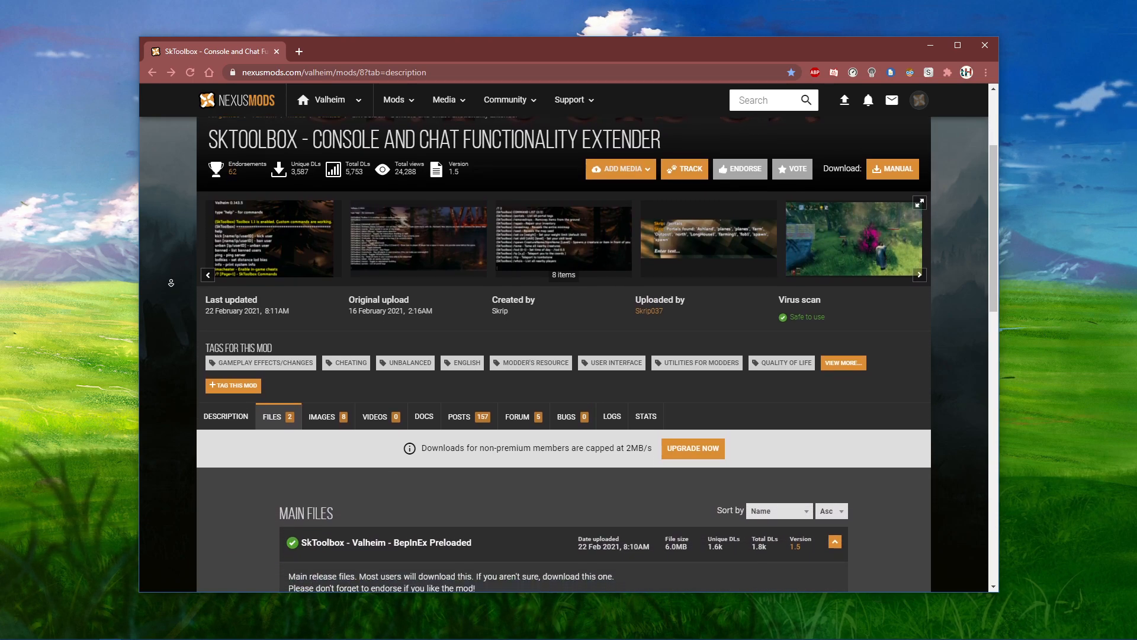
pyautogui.scroll(-3)
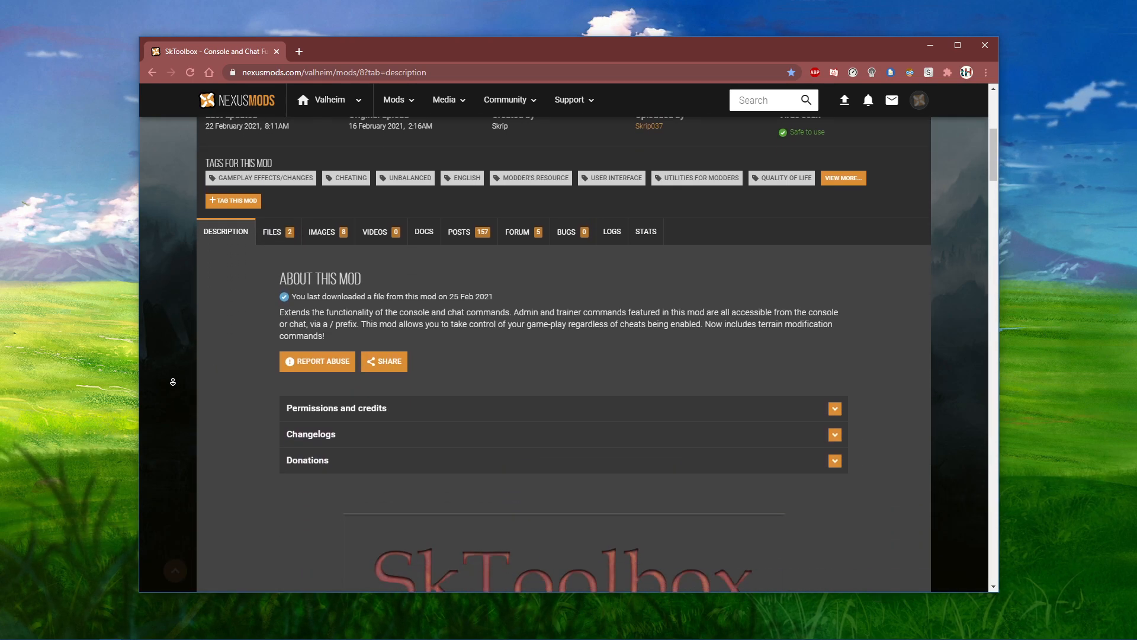
pyautogui.scroll(-3)
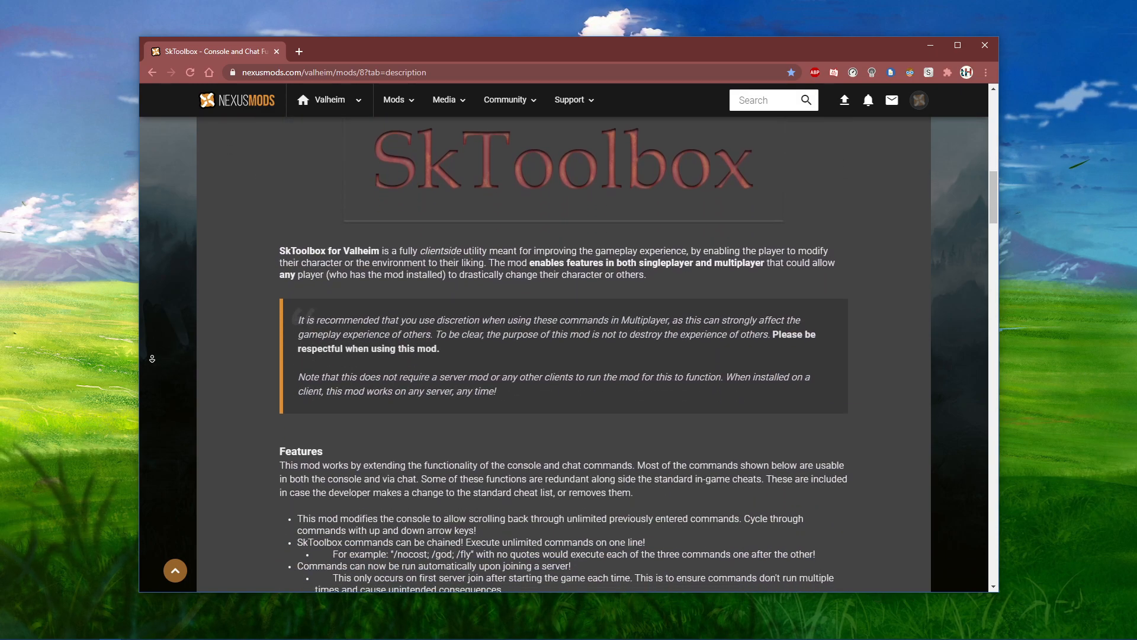
pyautogui.scroll(-3)
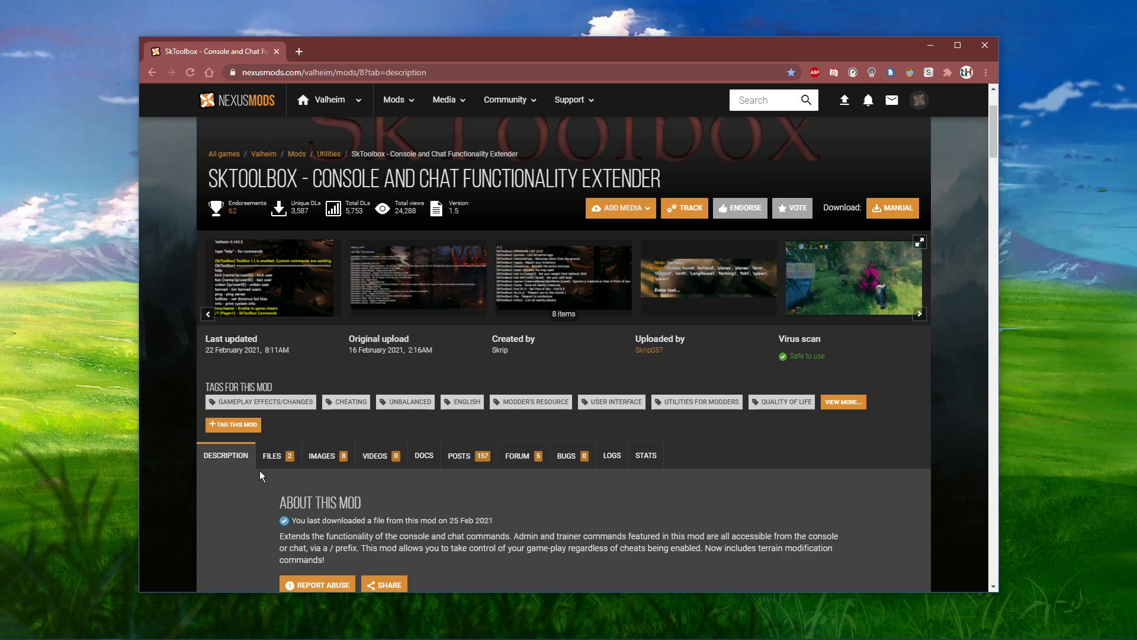
pyautogui.click(272, 456)
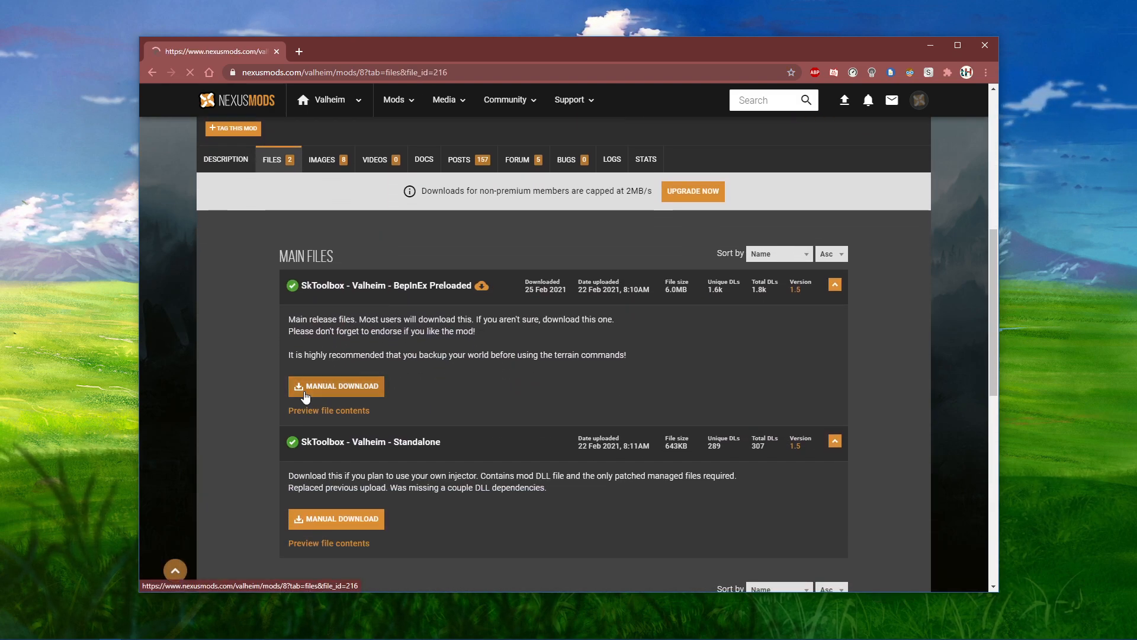
pyautogui.click(336, 385)
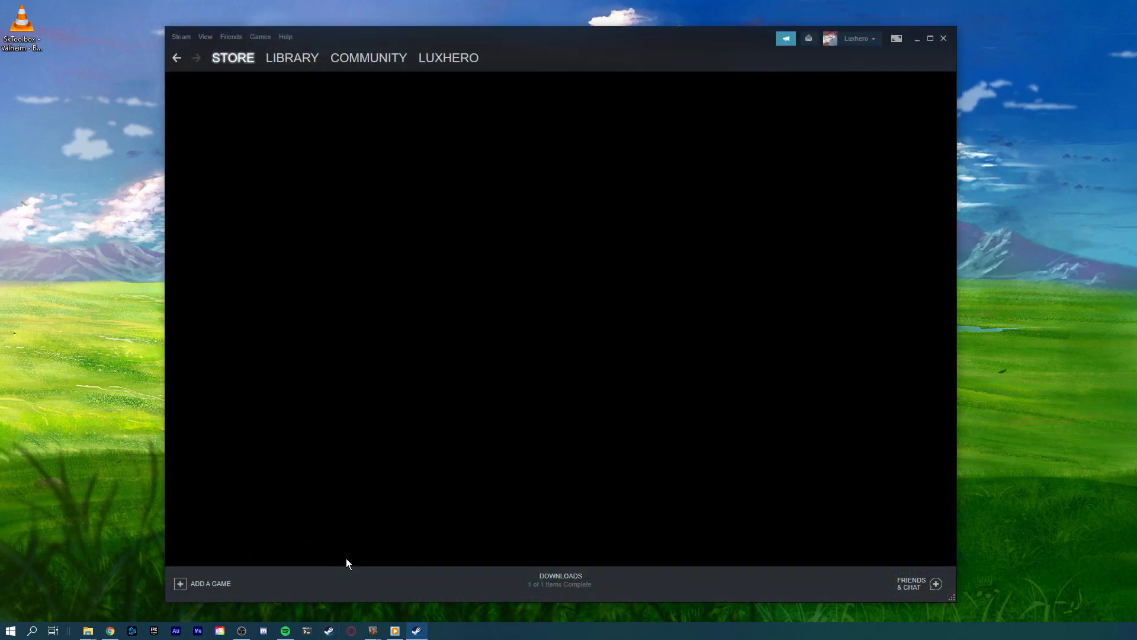
# - Browse Valheim's local install folder from its Steam library properties
pyautogui.click(291, 58)
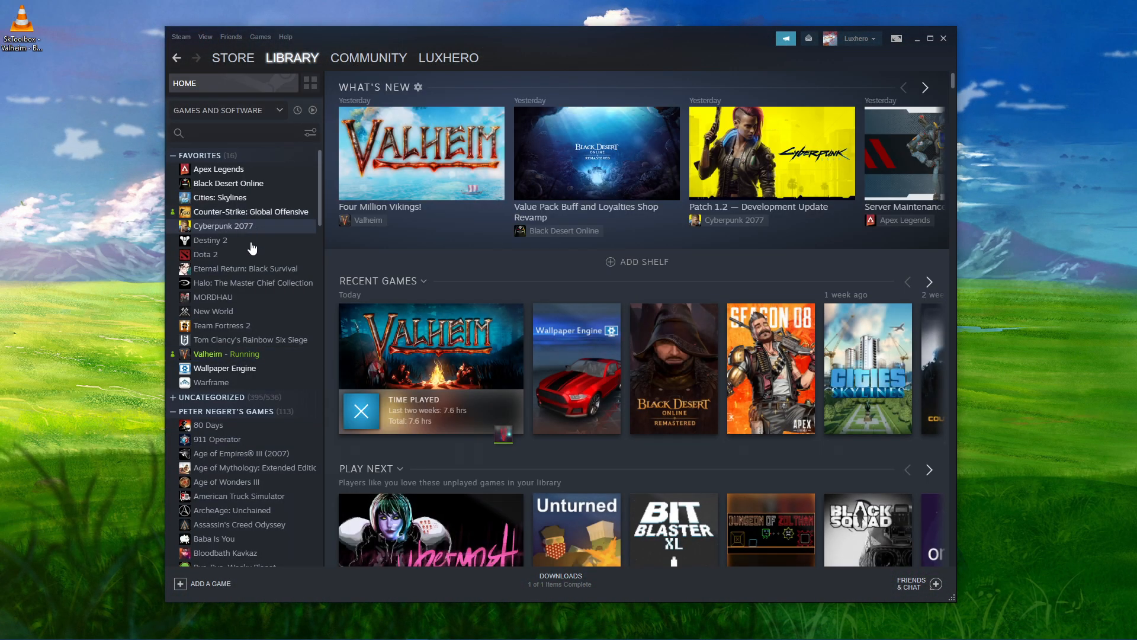
pyautogui.rightClick(207, 353)
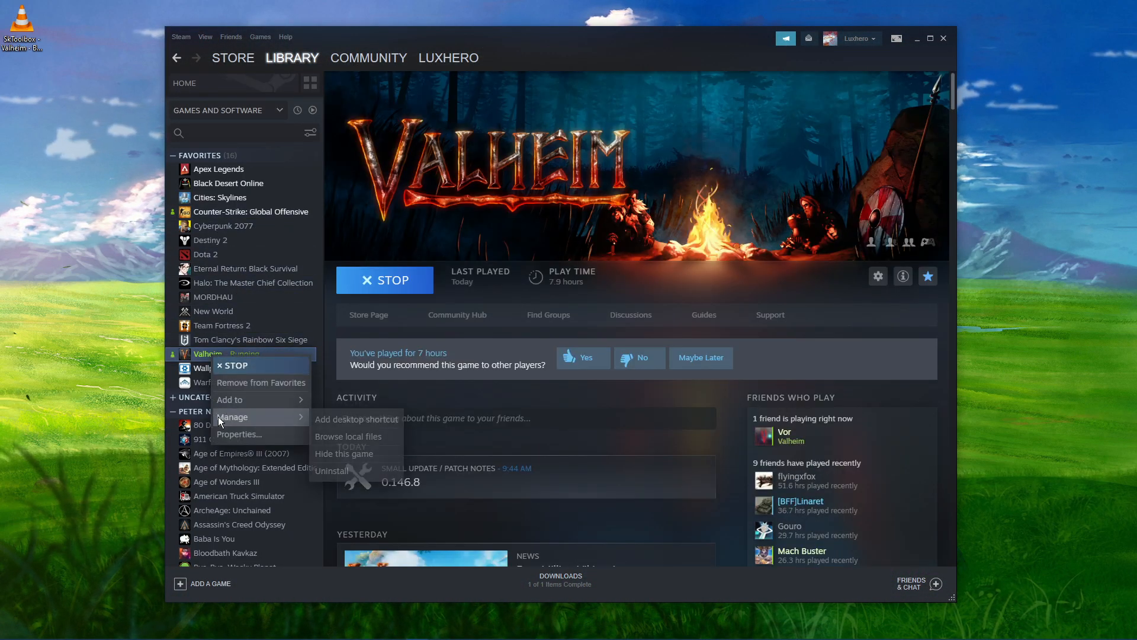
pyautogui.click(238, 434)
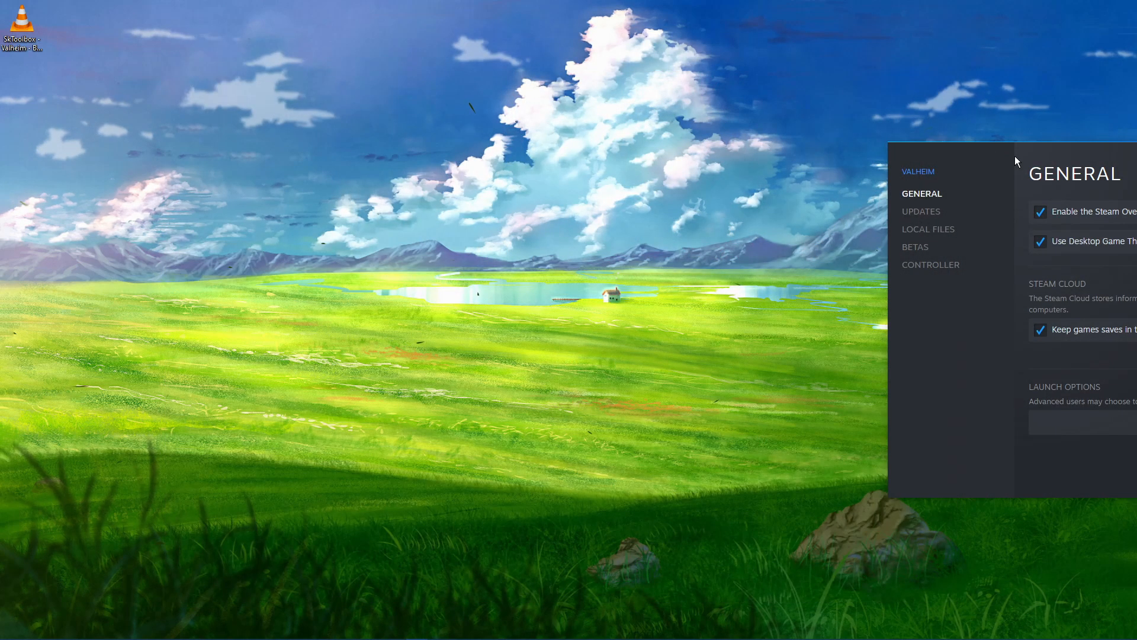
pyautogui.click(928, 230)
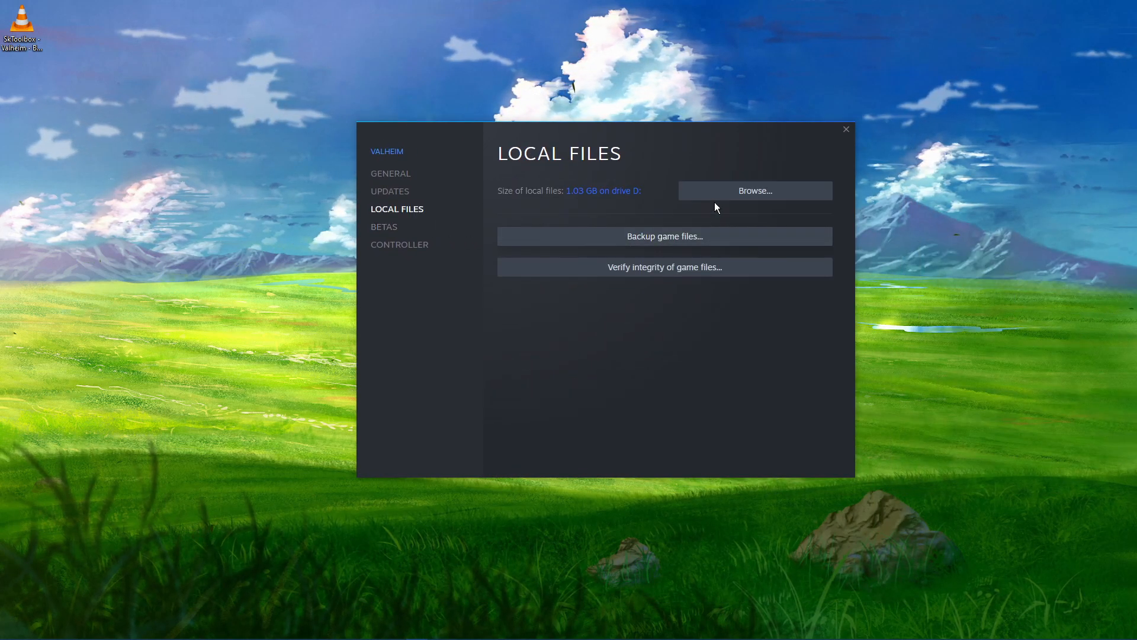
pyautogui.click(755, 190)
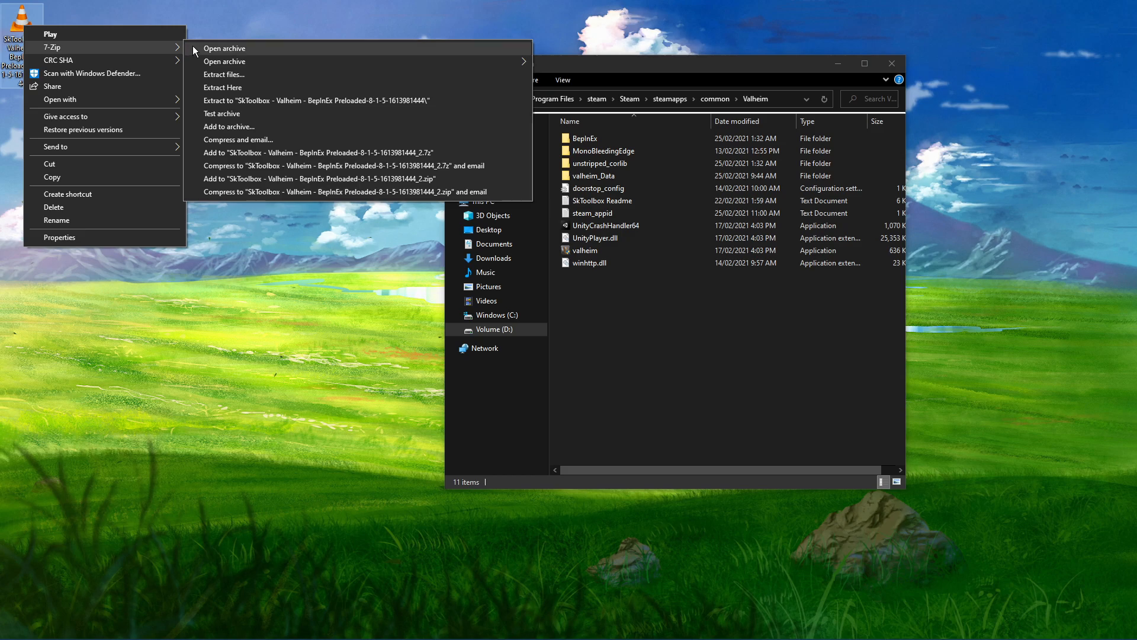
# - Open the downloaded SkToolbox archive to extract it into the Valheim folder
pyautogui.click(224, 48)
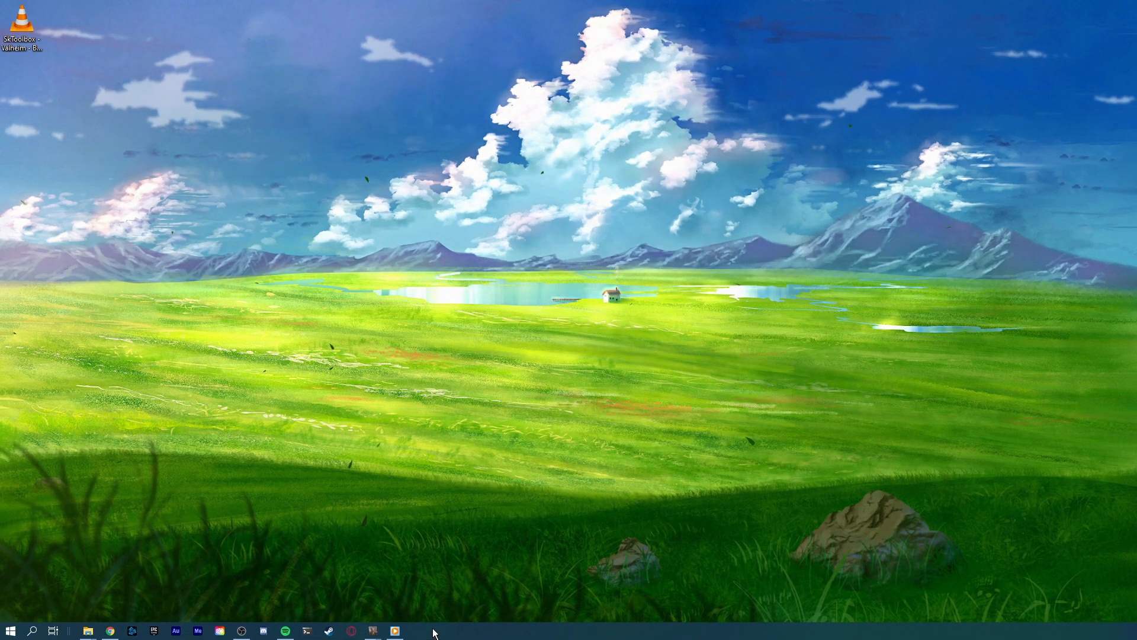
# - Return to the running Valheim game and enter 'help' in the console
pyautogui.click(394, 631)
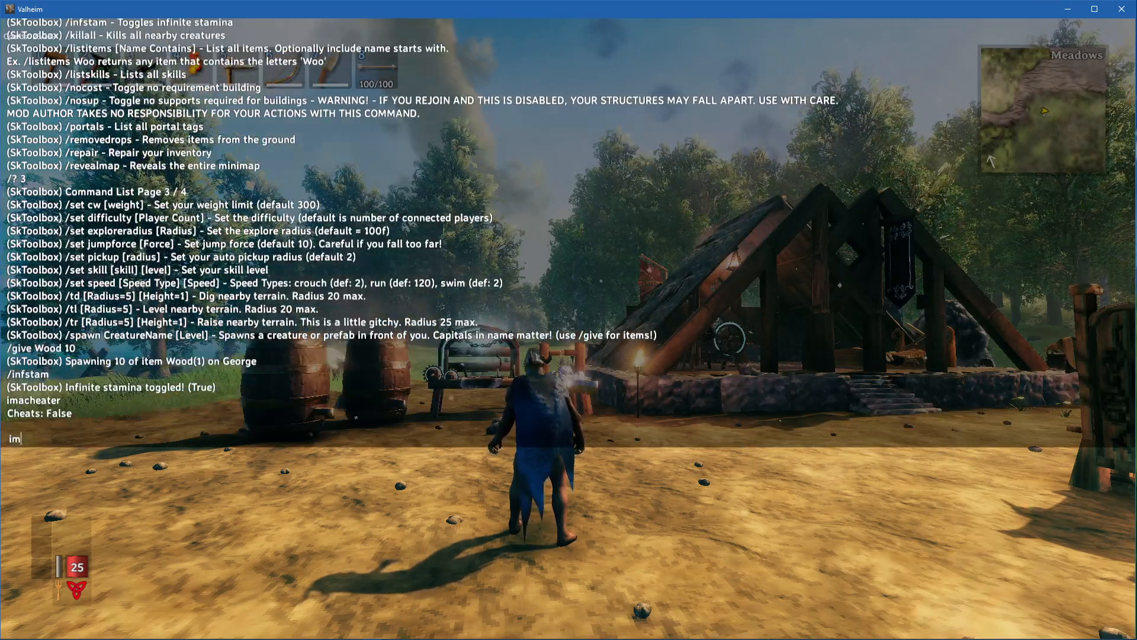
pyautogui.press('Return')
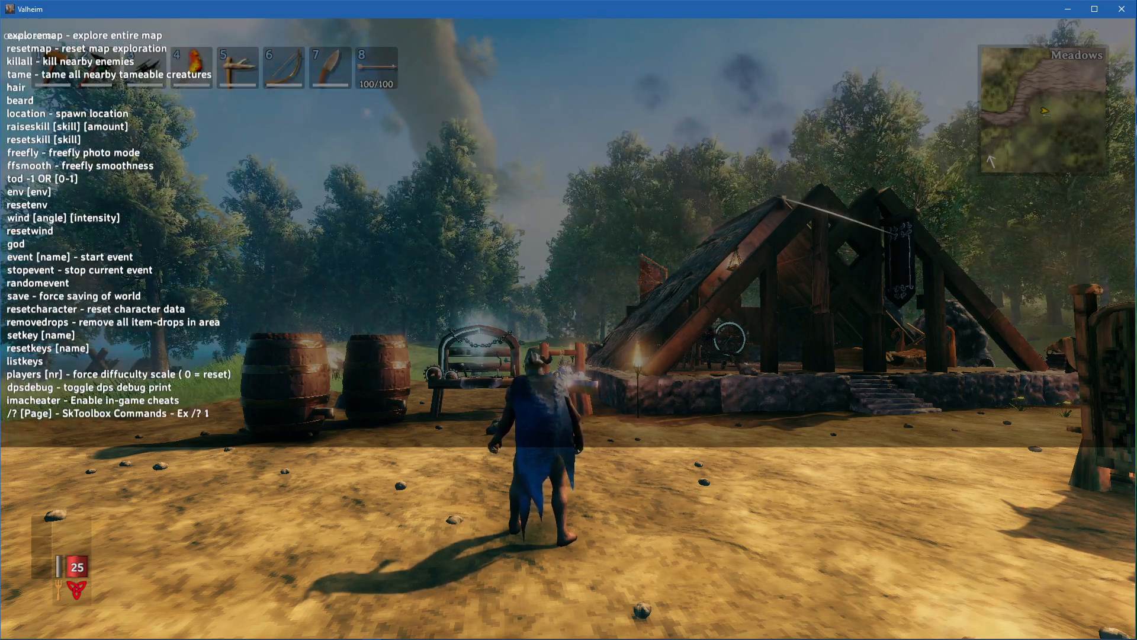
# - Page through SkToolbox's command list with /? 1 through /? 4
pyautogui.write('/? 1')
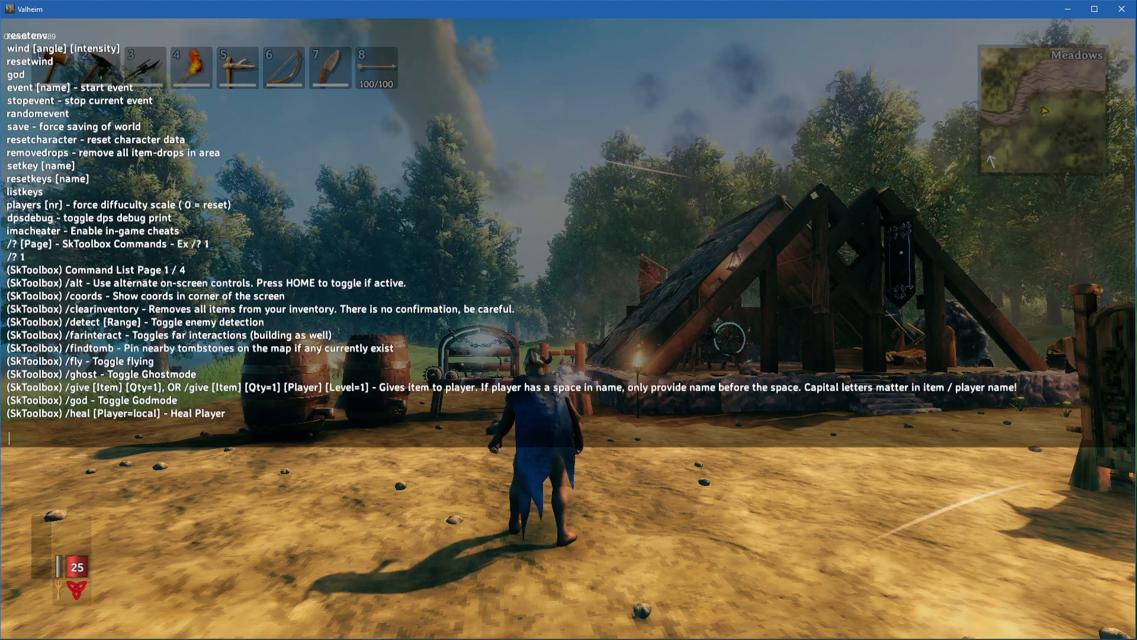
pyautogui.write('/?')
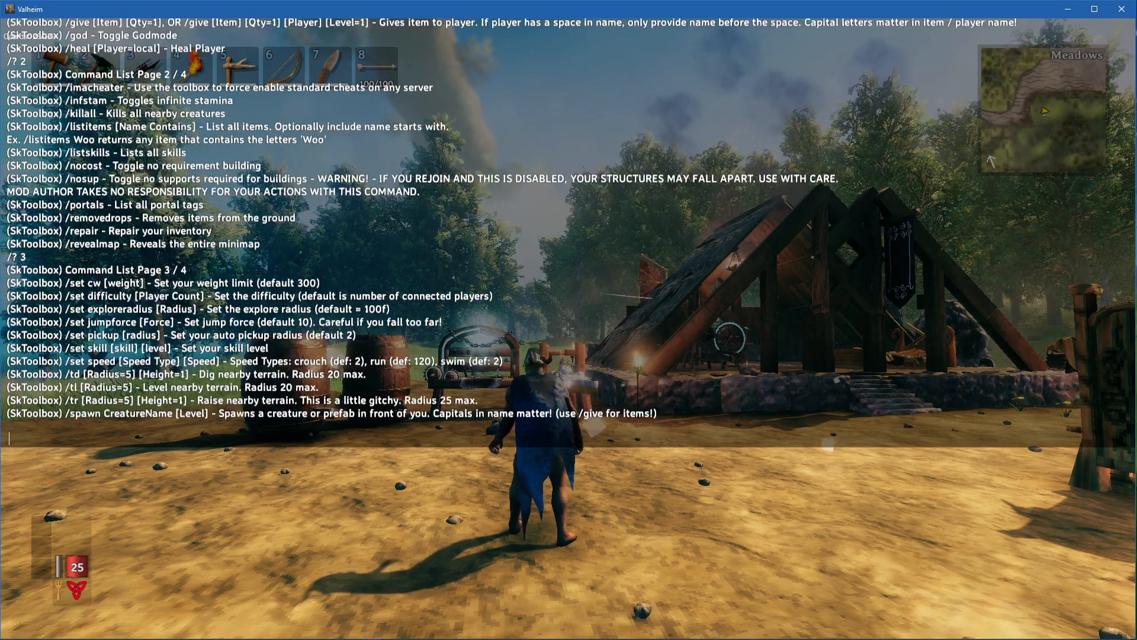
pyautogui.write('/? 4')
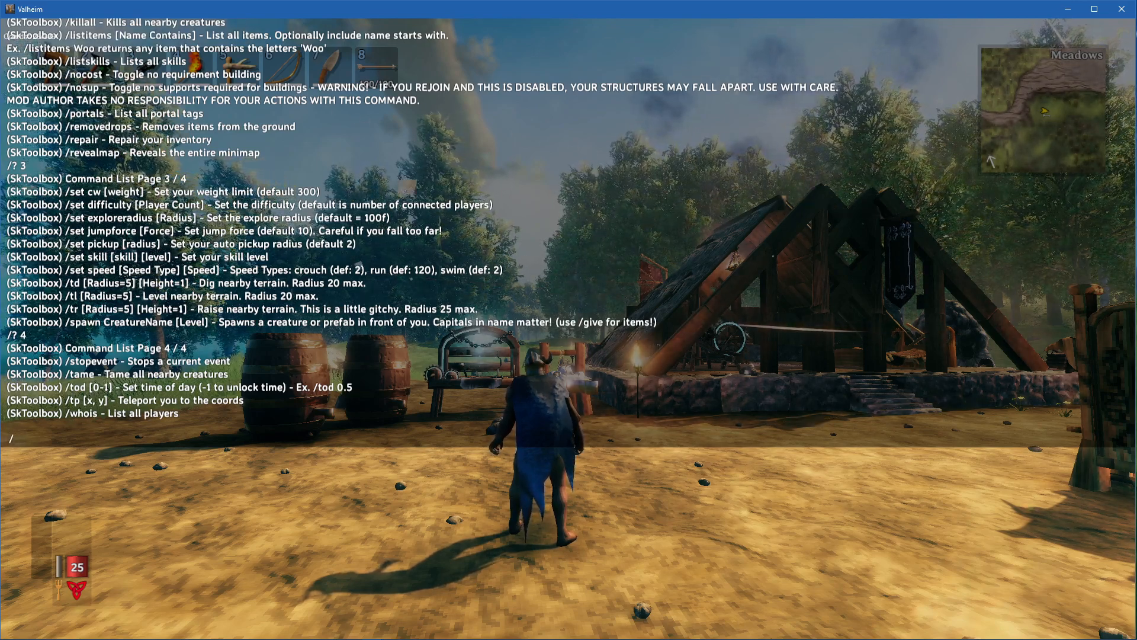
# - Enter the /infstam command in the console, then start typing it again
pyautogui.write('infstam')
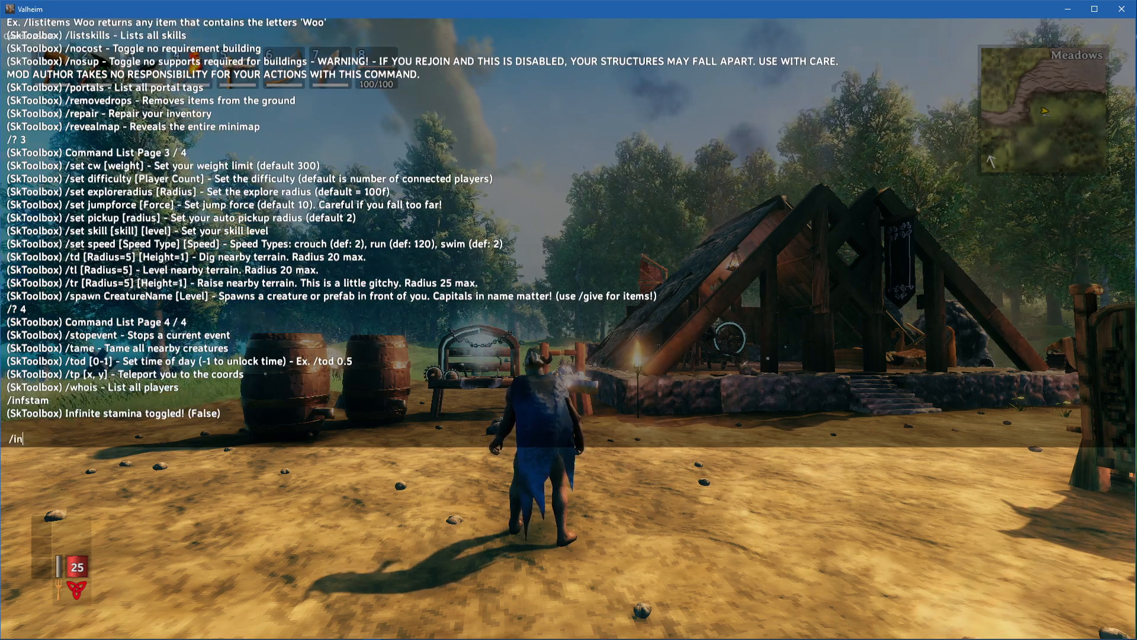
pyautogui.write('fsta')
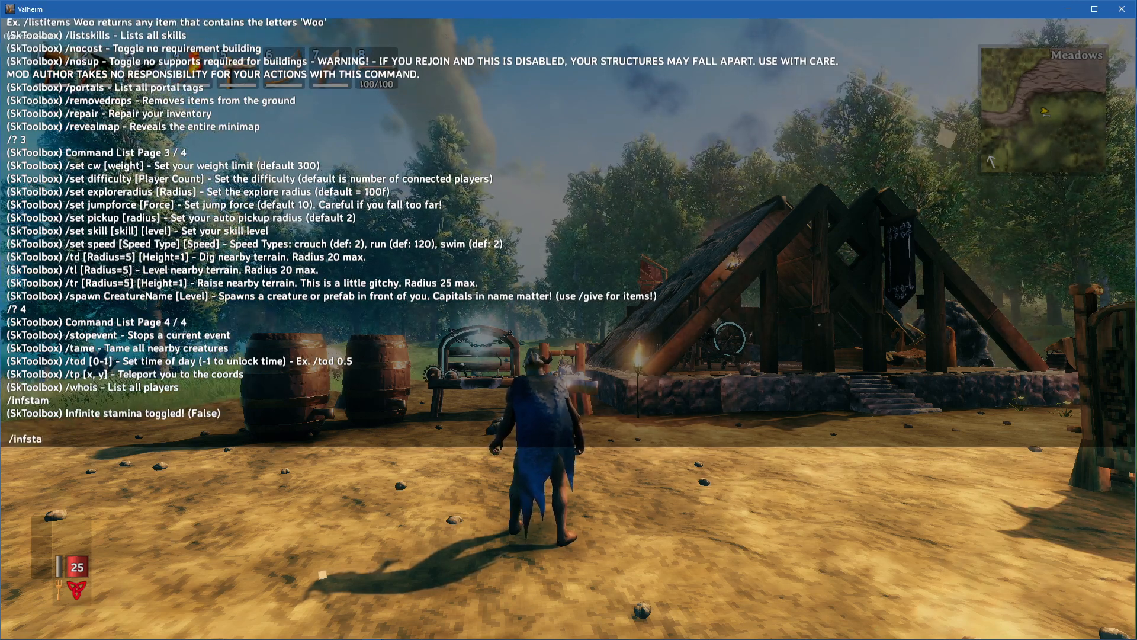